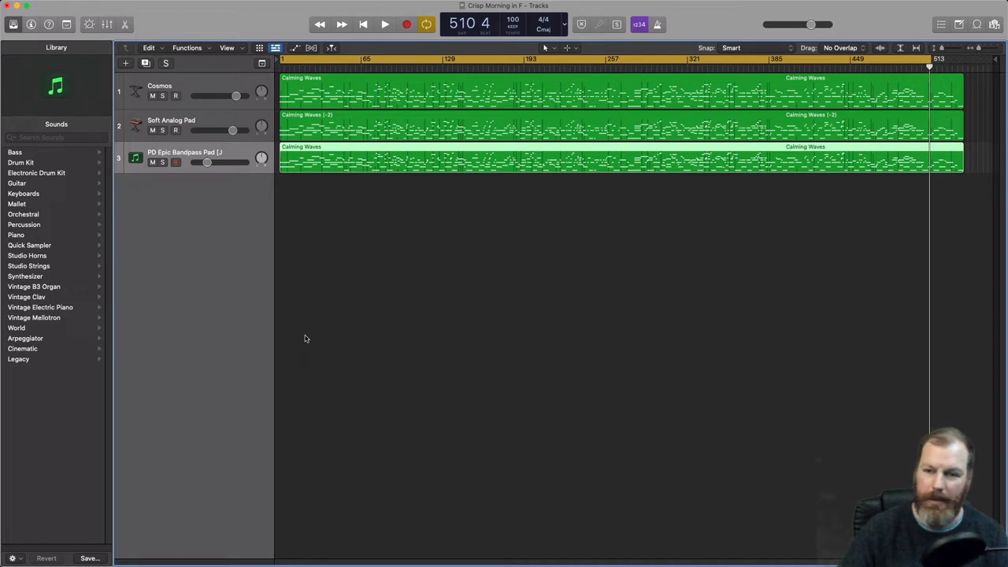
mouse_move(358, 258)
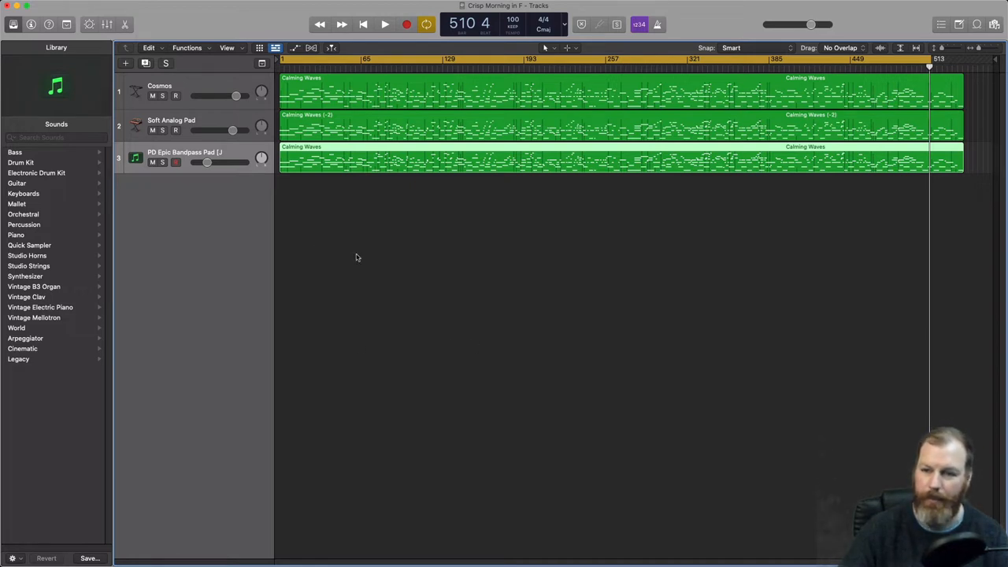
mouse_move(469, 279)
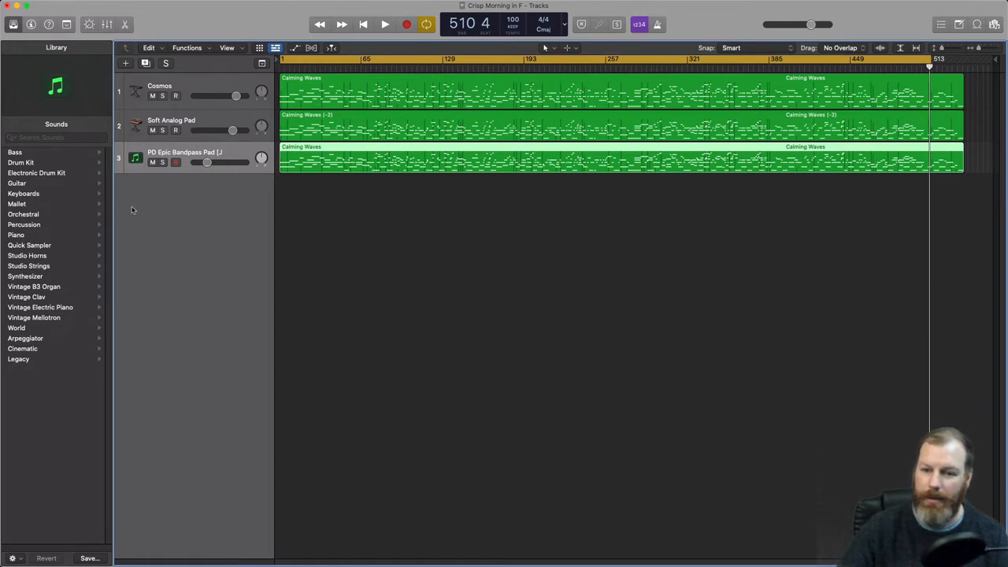
mouse_move(165, 266)
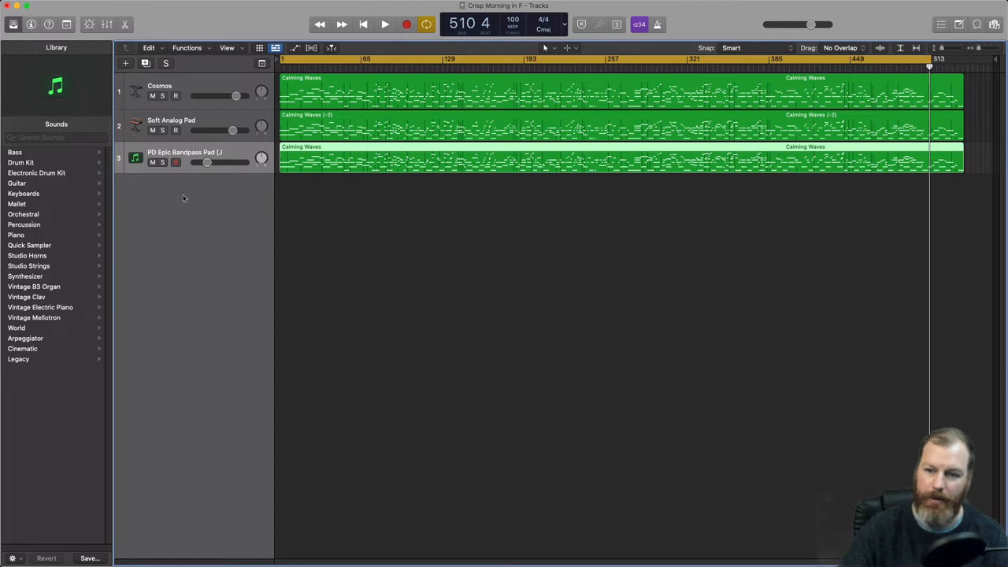
mouse_move(251, 268)
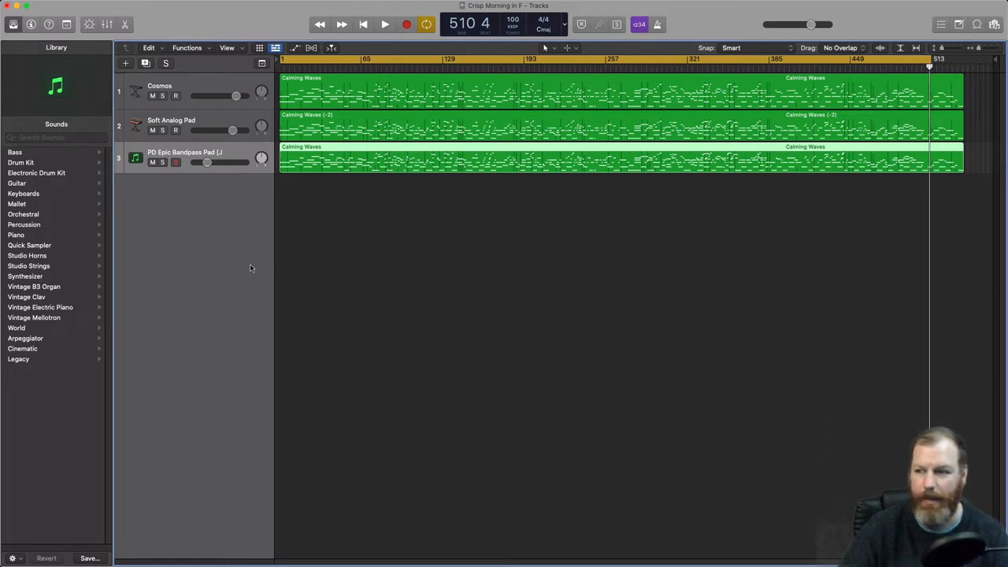
mouse_move(673, 77)
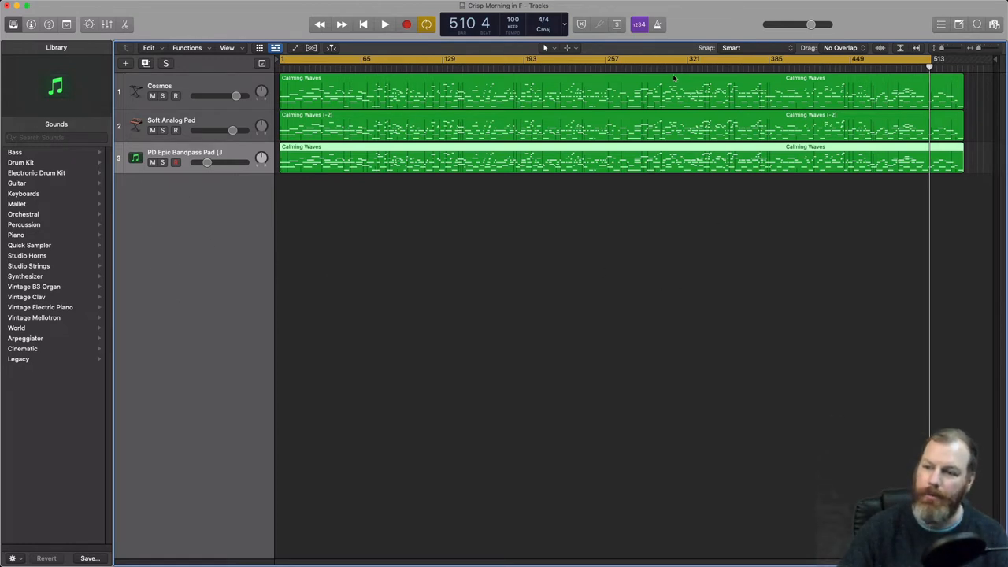
mouse_move(919, 178)
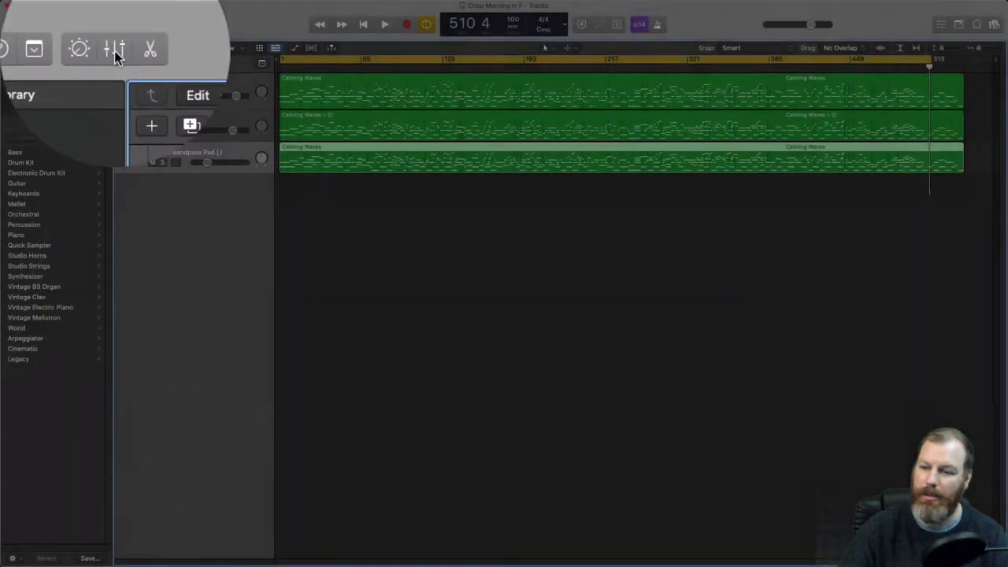
Show the Mixer pane with the pad channels, reverb returns, Stereo Out and Master.
left_click(108, 47)
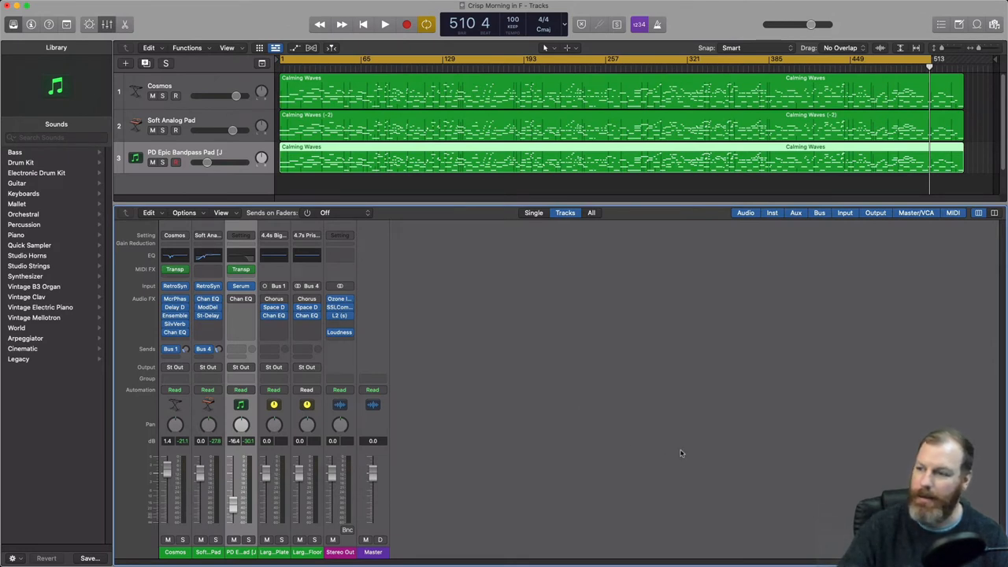
mouse_move(778, 332)
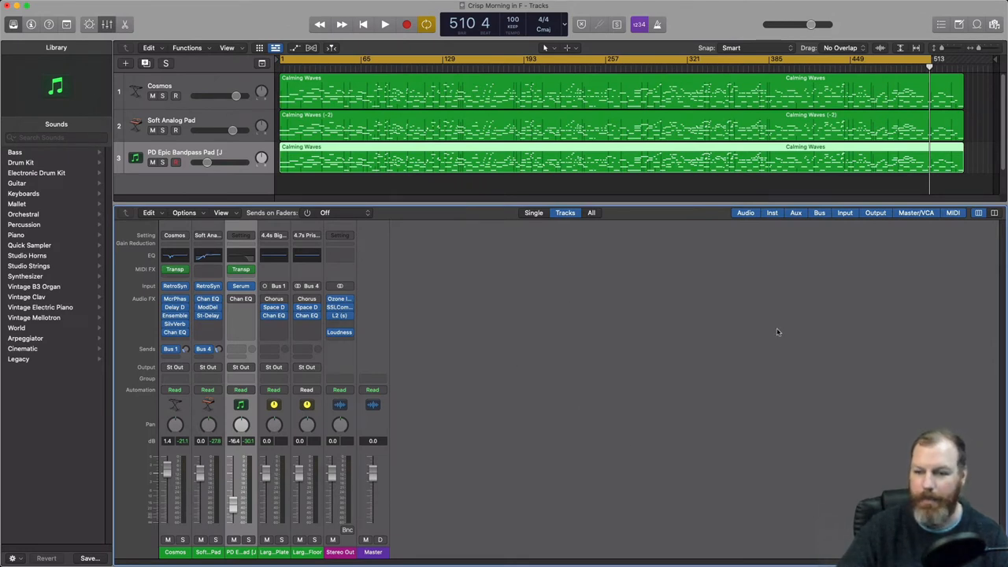
mouse_move(604, 304)
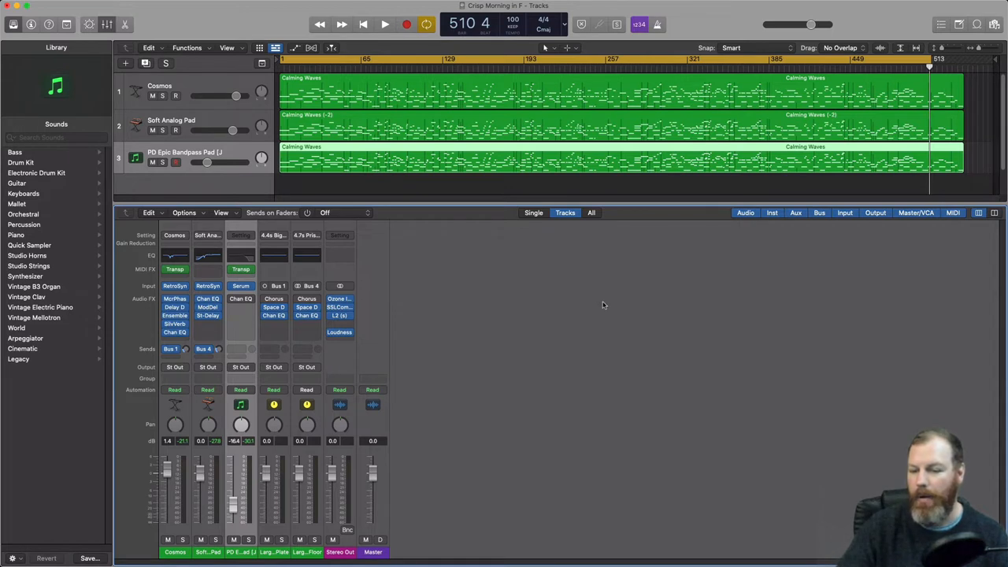
mouse_move(566, 289)
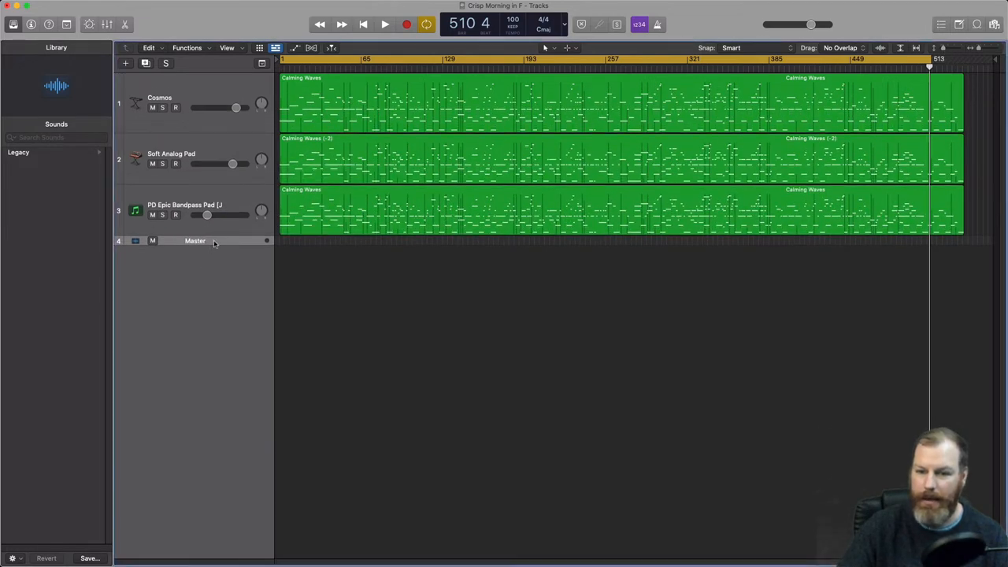
mouse_move(679, 126)
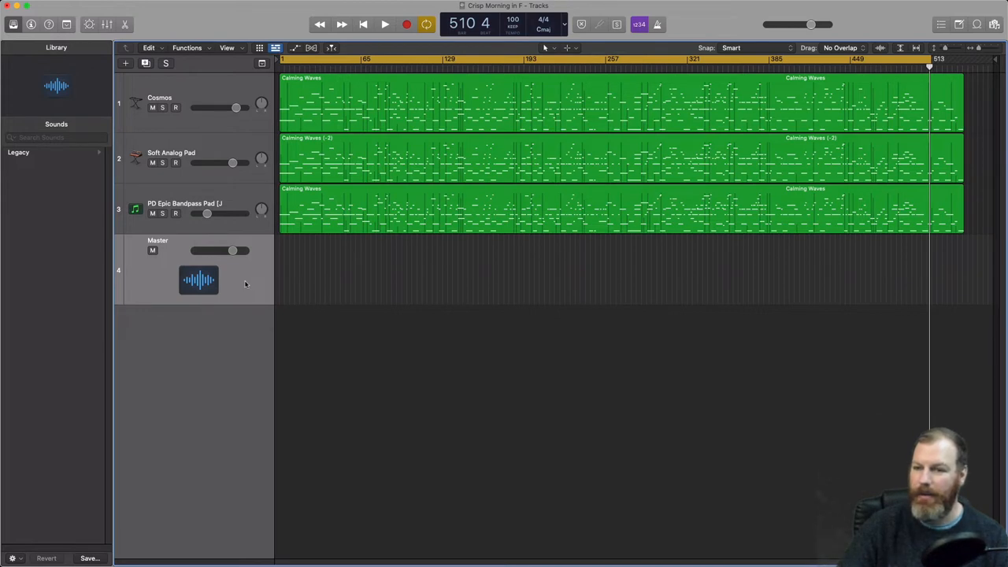
mouse_move(916, 258)
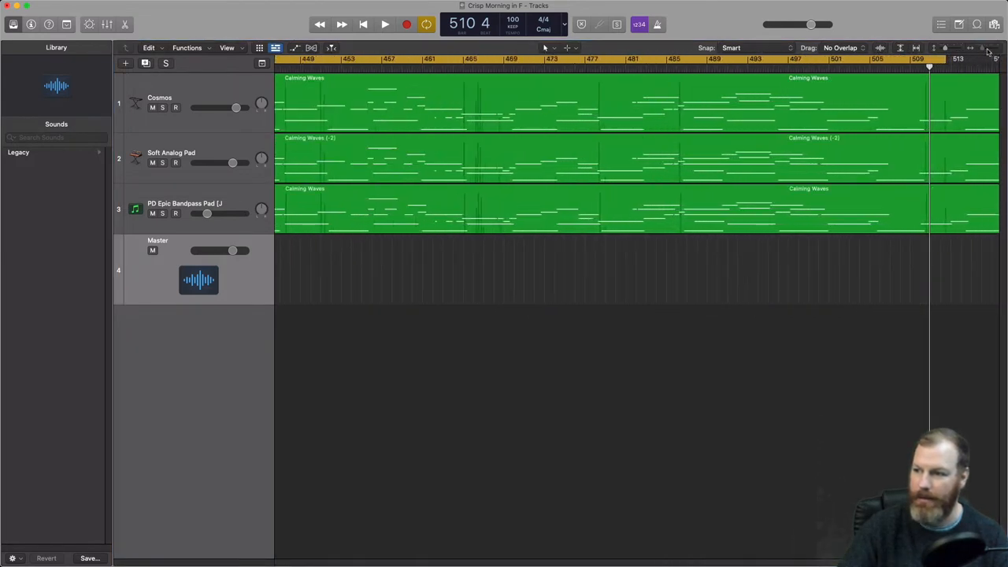
Turn on Show Automation from the Mix menu to reveal the Master Volume lane.
scroll("left", 3)
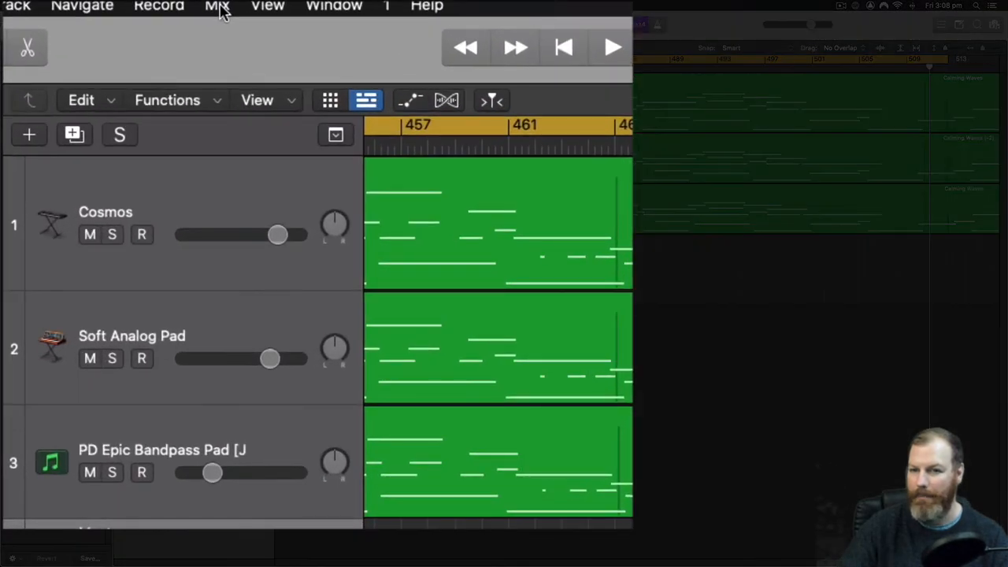
left_click(217, 7)
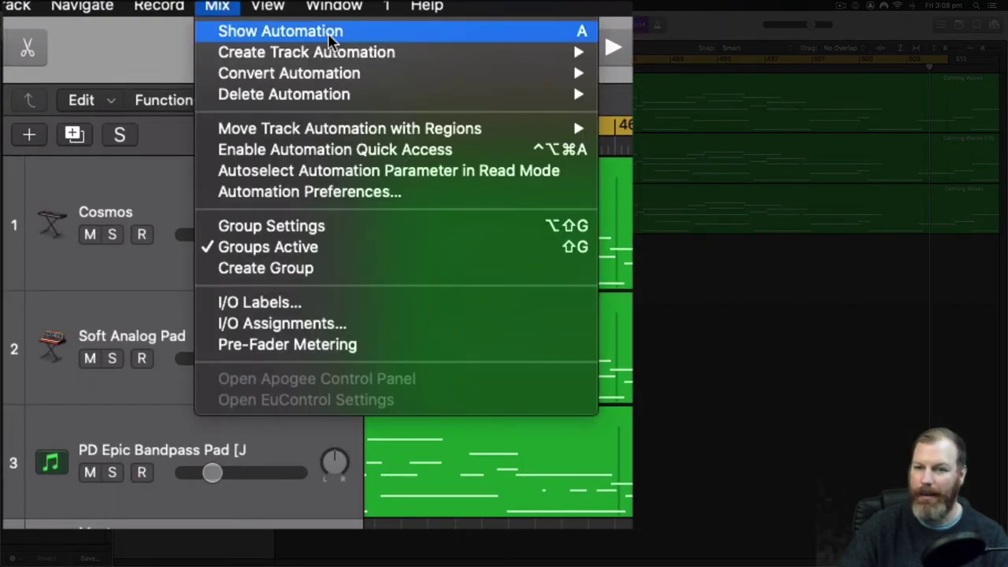
left_click(279, 31)
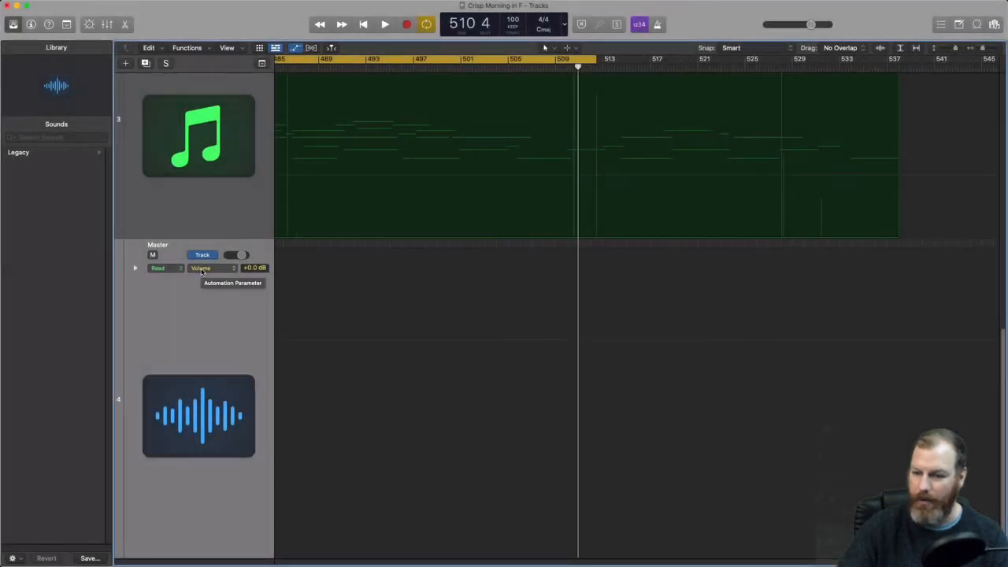
Choose Volume as the Master track's automation parameter, reading +0.0 dB.
left_click(212, 268)
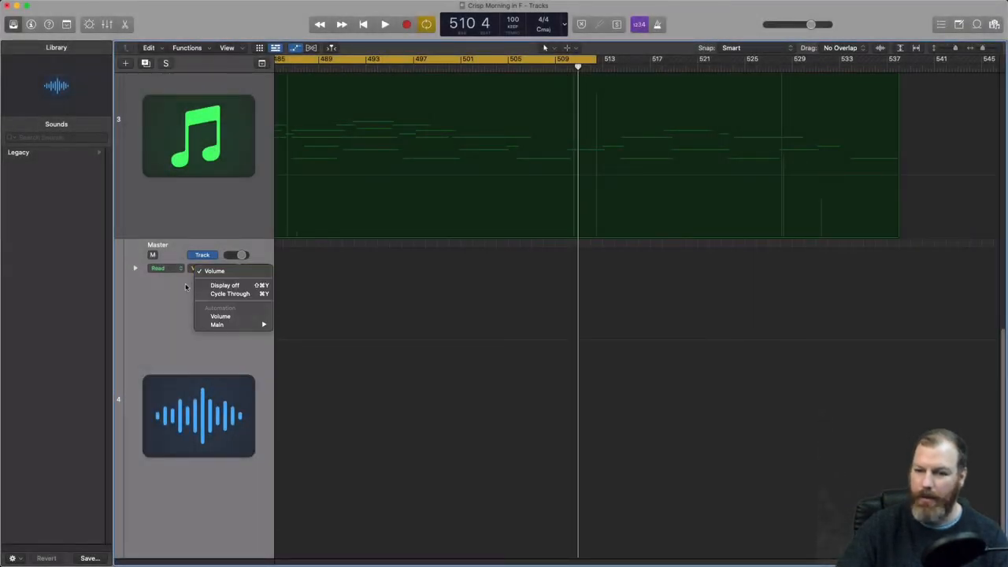
left_click(214, 270)
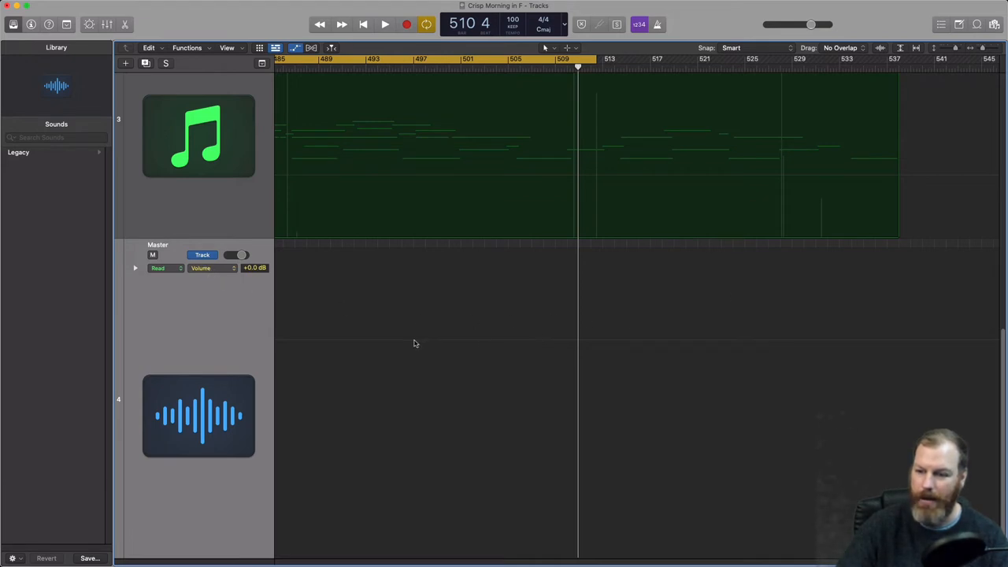
mouse_move(394, 343)
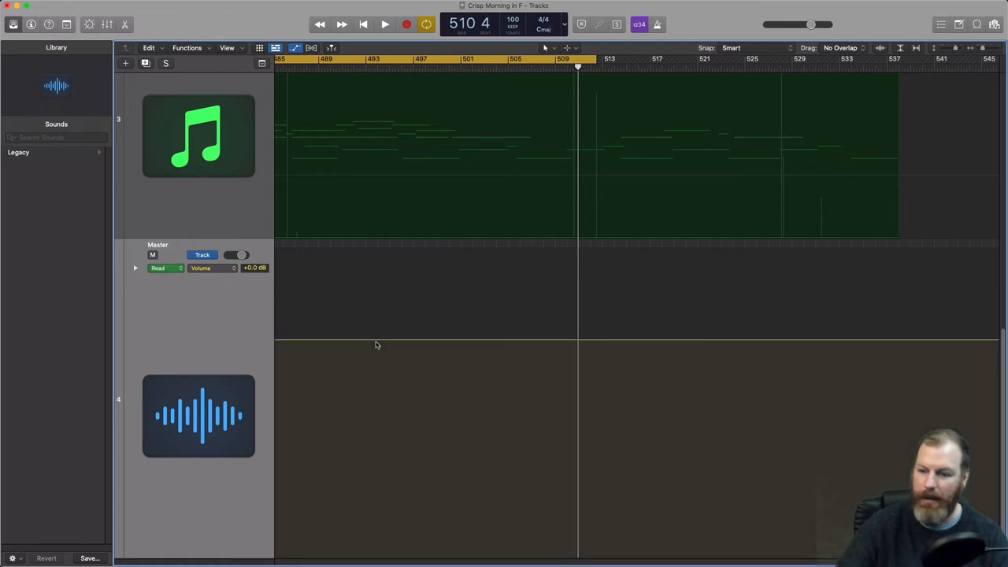
mouse_move(481, 341)
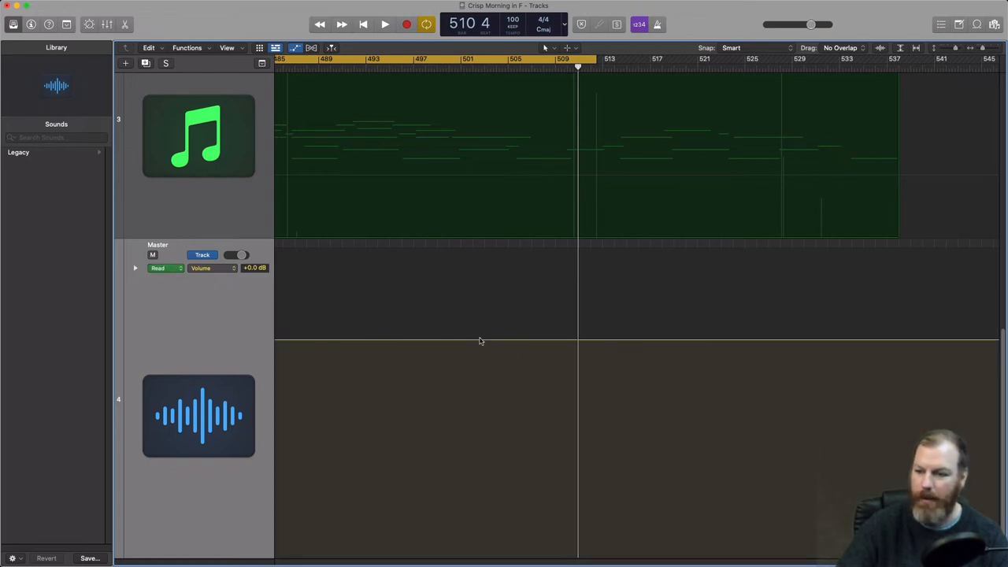
mouse_move(500, 344)
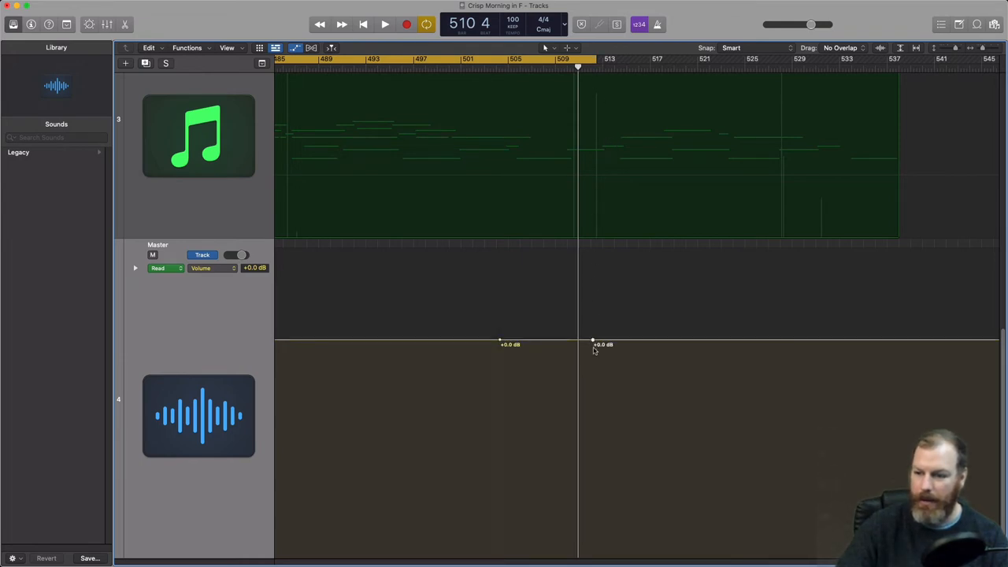
Drag the later Master volume point down to -∞ dB to form the fade-out.
left_click_drag(593, 344, 578, 551)
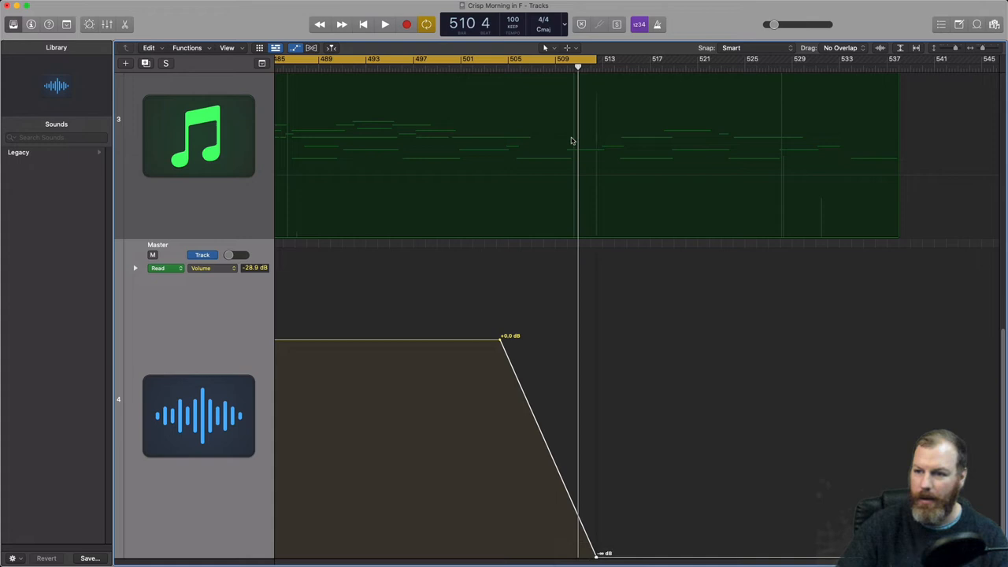
mouse_move(590, 553)
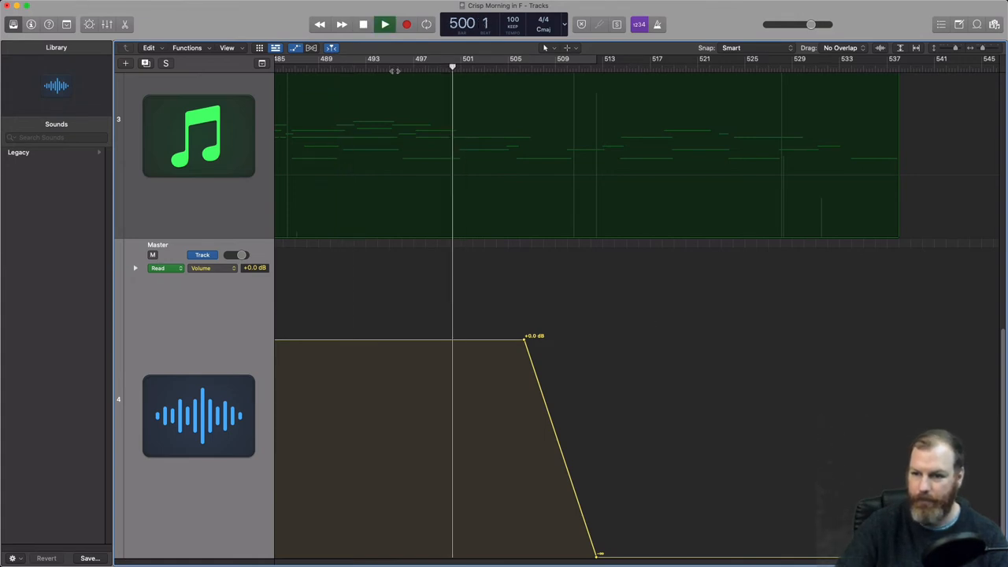
Play the ending through the fade to -∞ dB and close the Sound settings window.
key("cmd+space")
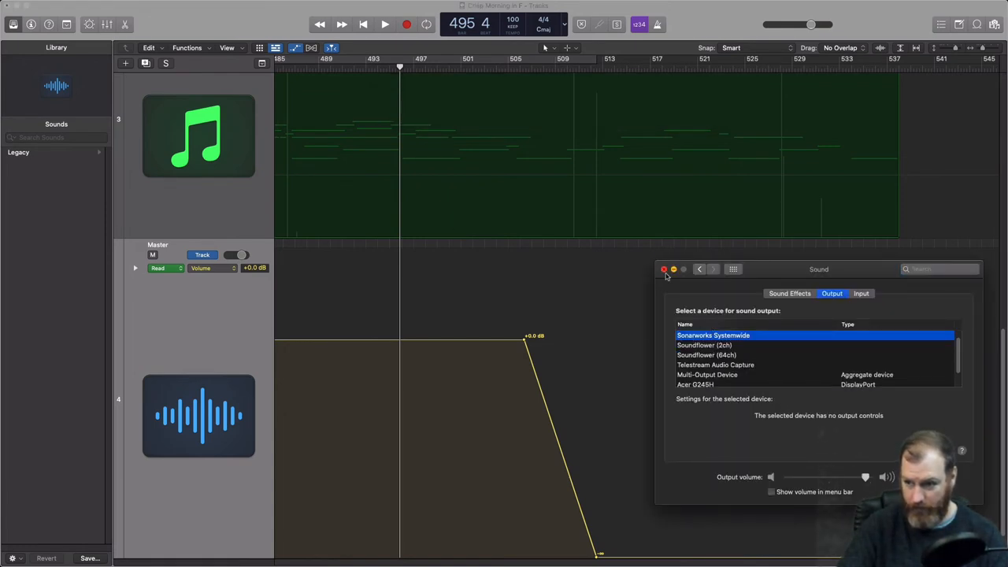
left_click(664, 270)
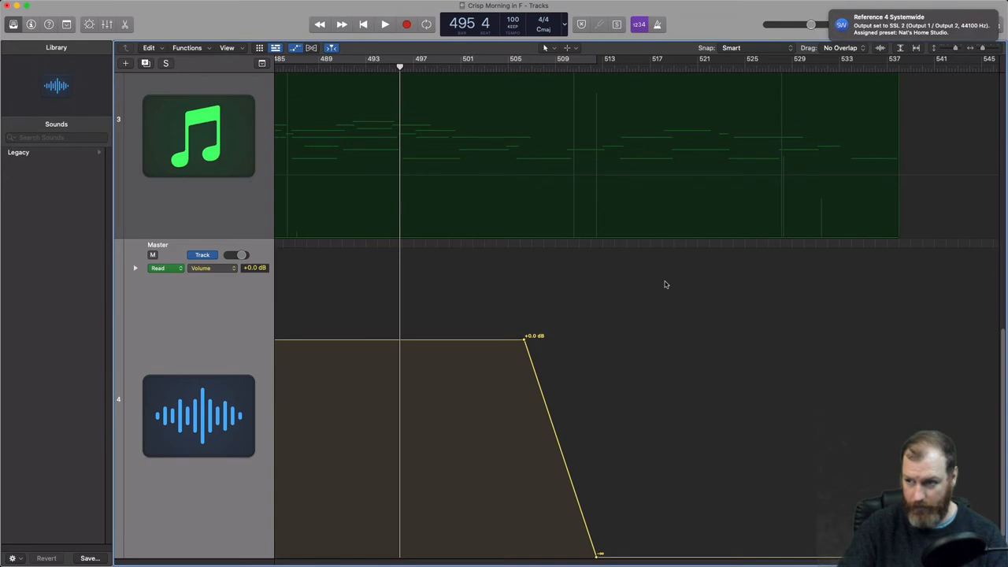
left_click(384, 25)
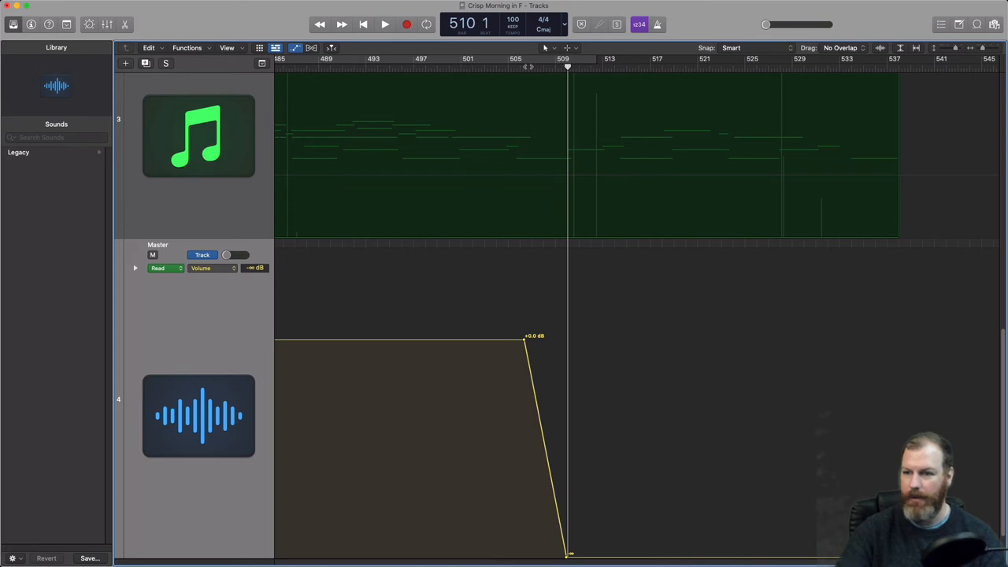
mouse_move(526, 63)
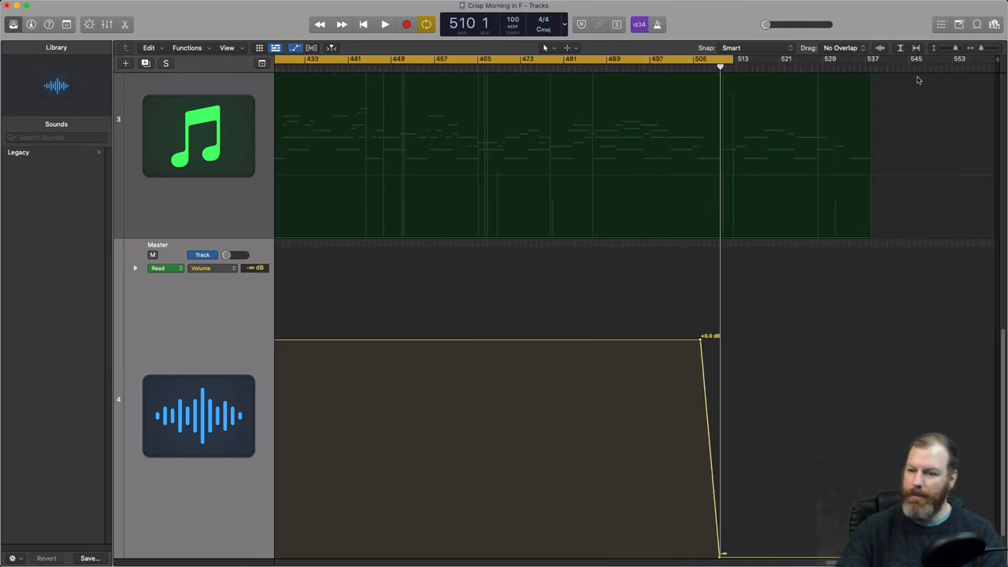
mouse_move(715, 151)
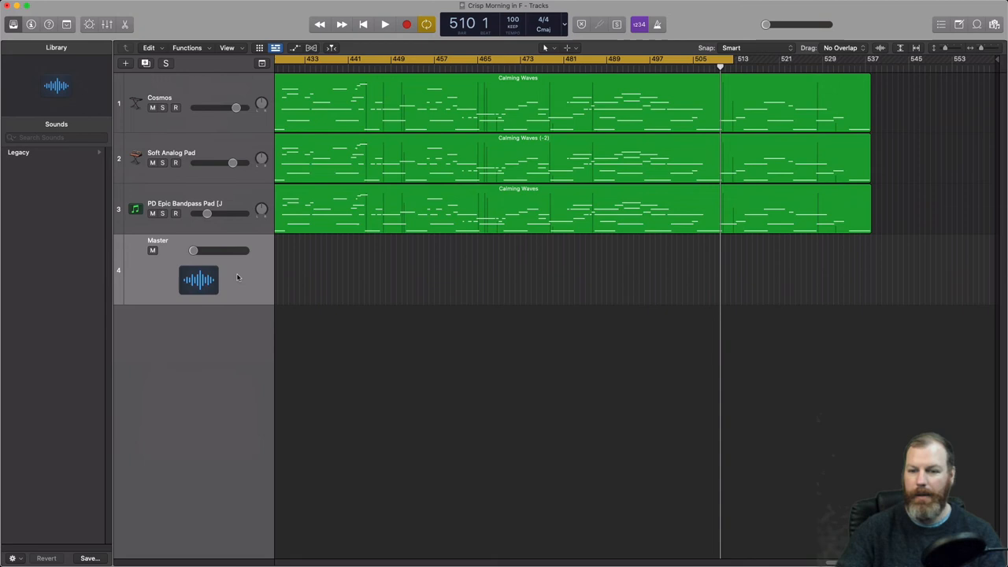
mouse_move(371, 134)
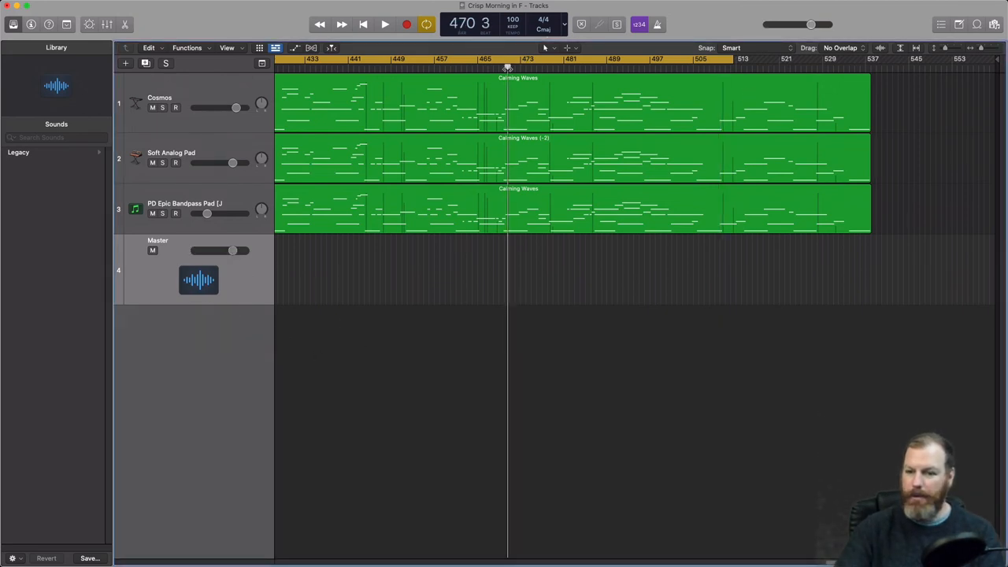
mouse_move(505, 69)
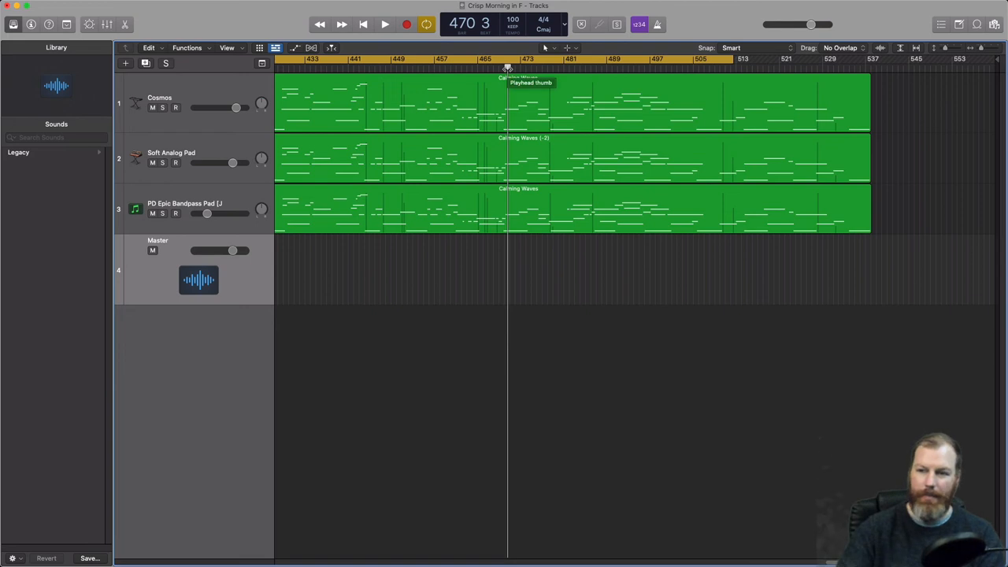